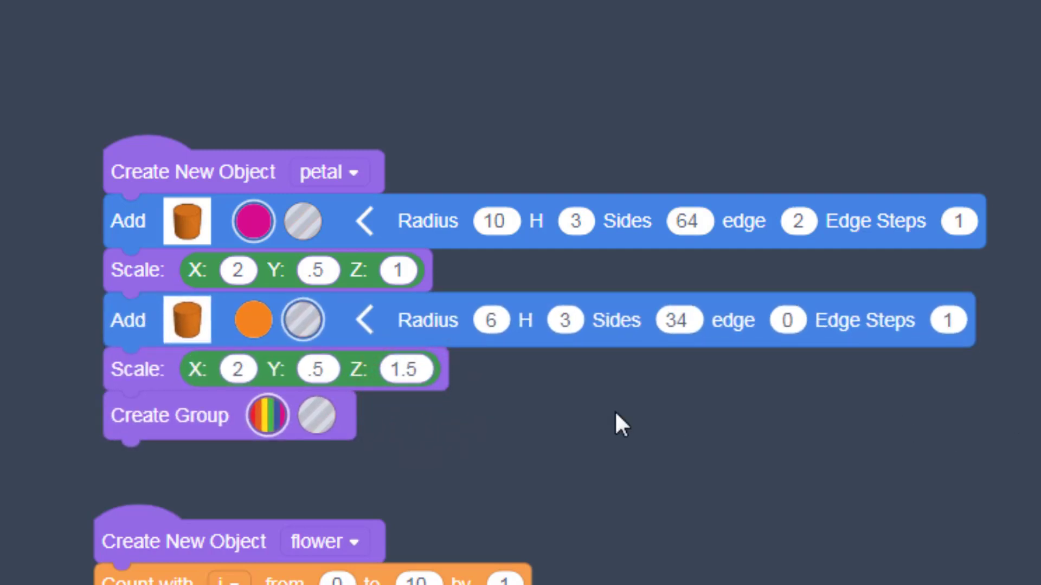
{"action": "mouse_move", "coordinate": [690, 458]}
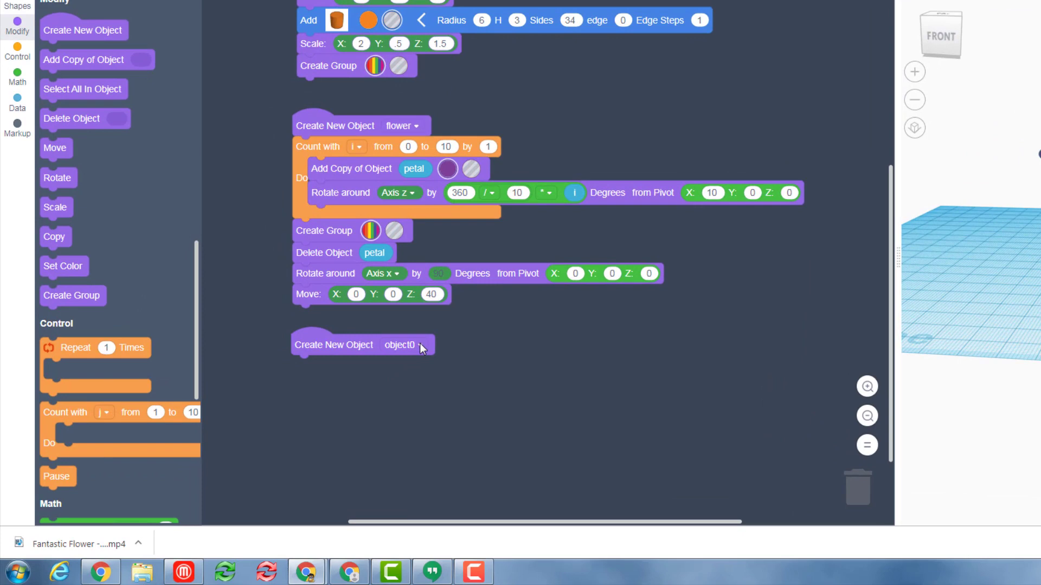
Rename the new object0 variable to stem.
{"action": "left_click", "coordinate": [417, 345]}
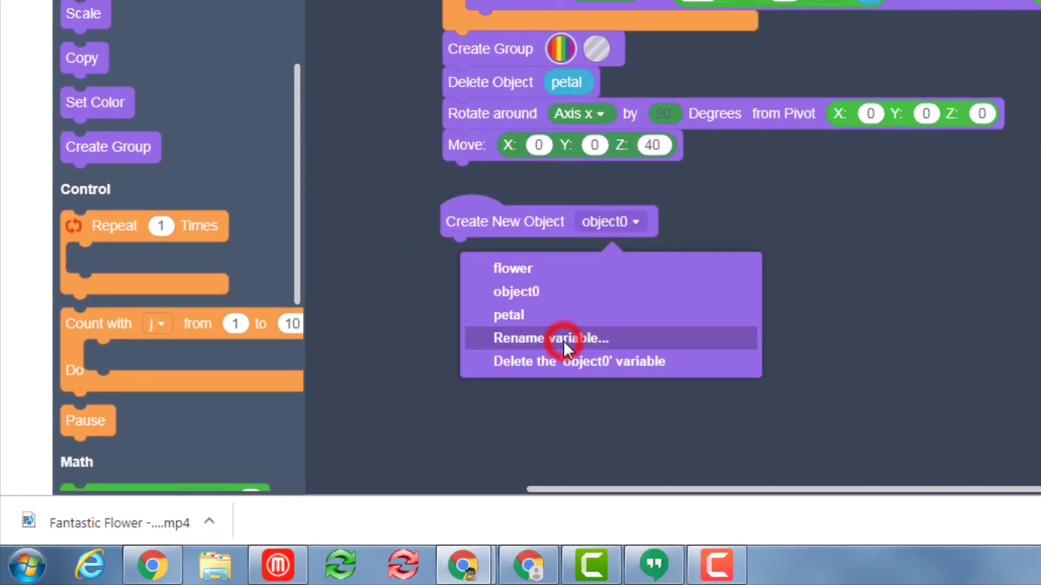
{"action": "left_click", "coordinate": [549, 338]}
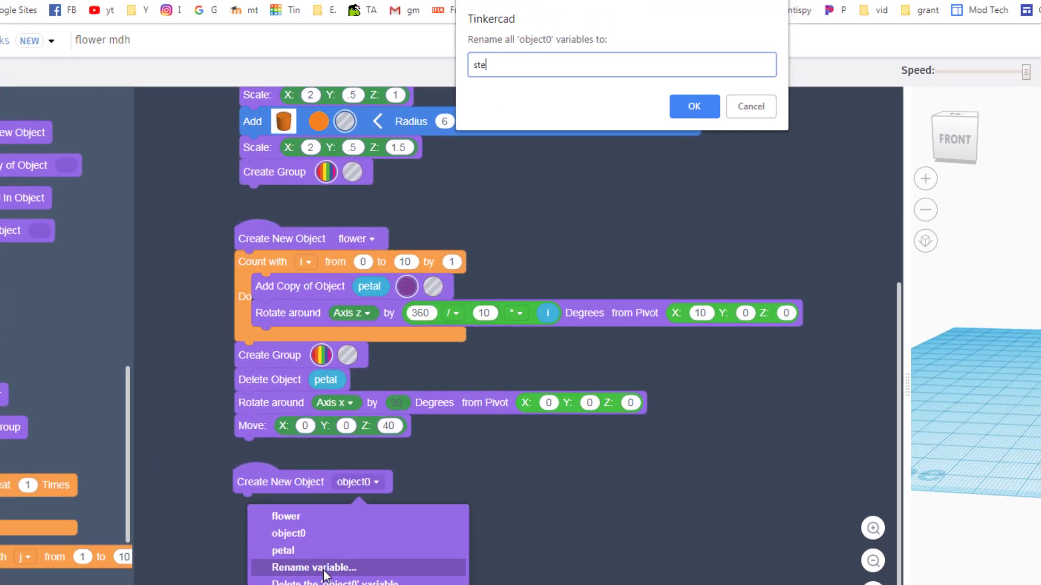
{"action": "left_click", "coordinate": [693, 106]}
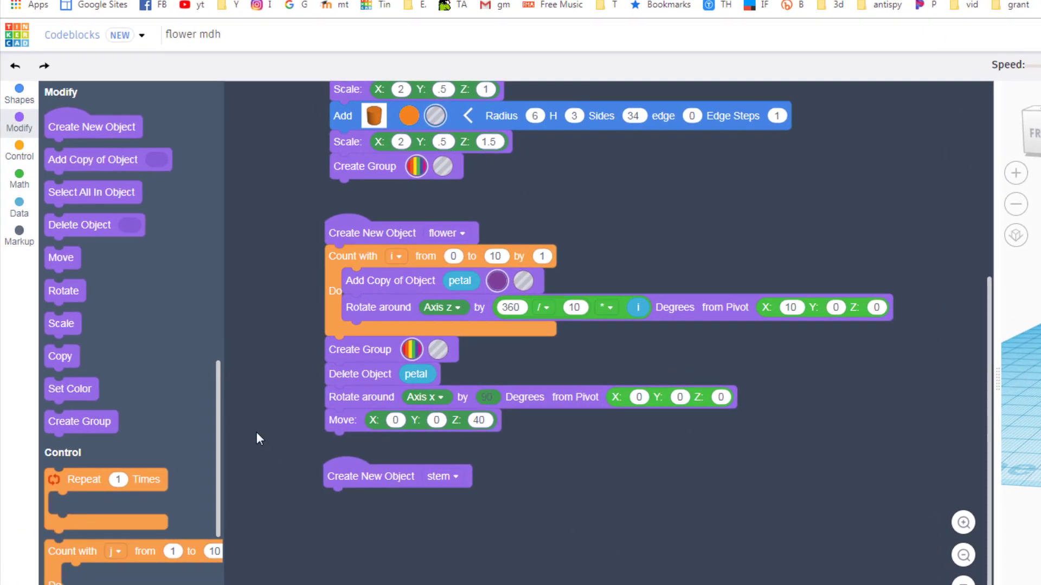
Add a green Cylinder to stem and set its radius to 3.
{"action": "left_click", "coordinate": [19, 95]}
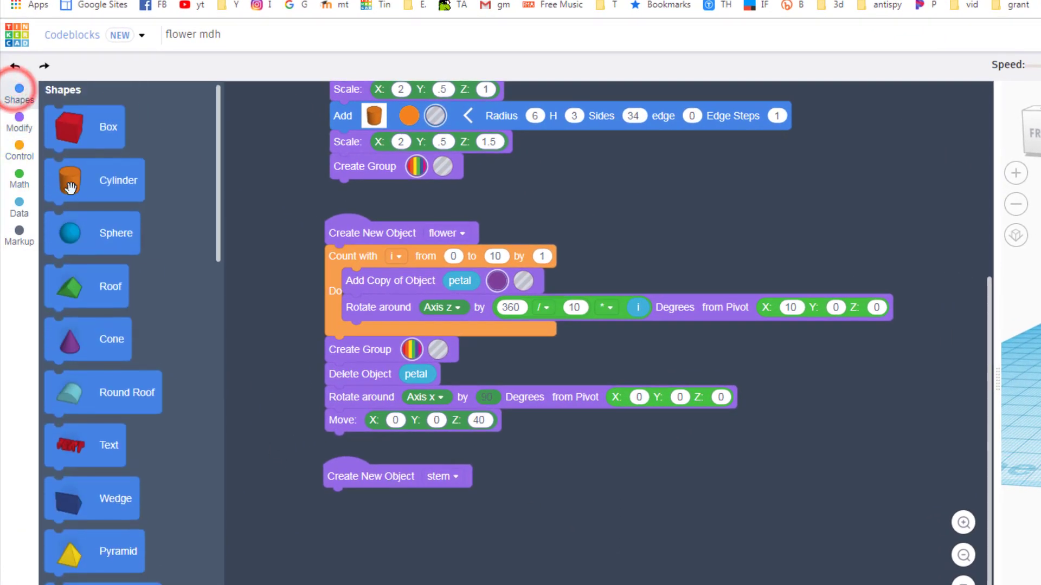
{"action": "left_click_drag", "start_coordinate": [70, 180], "coordinate": [359, 515]}
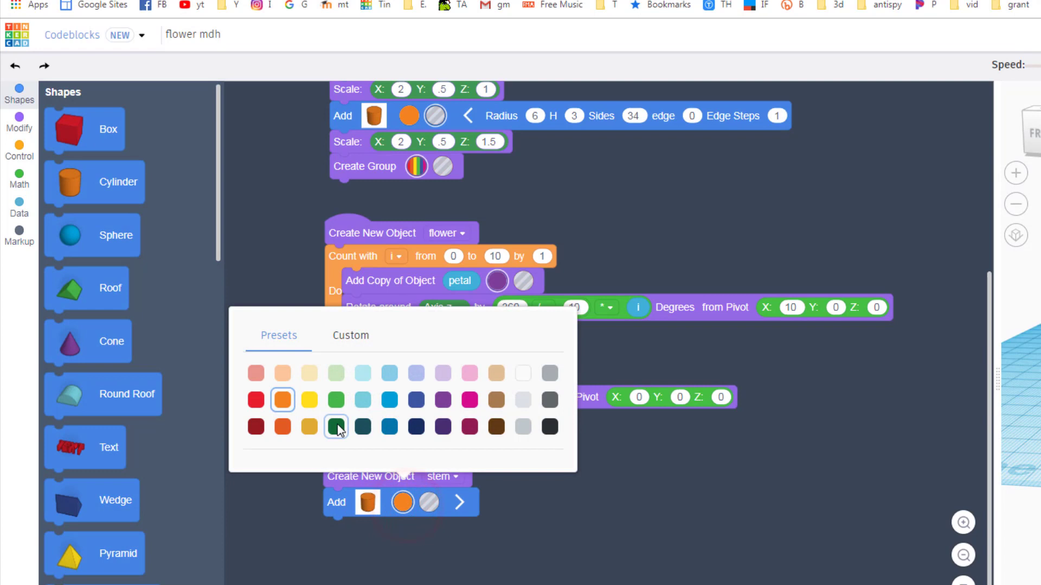
{"action": "left_click", "coordinate": [336, 426]}
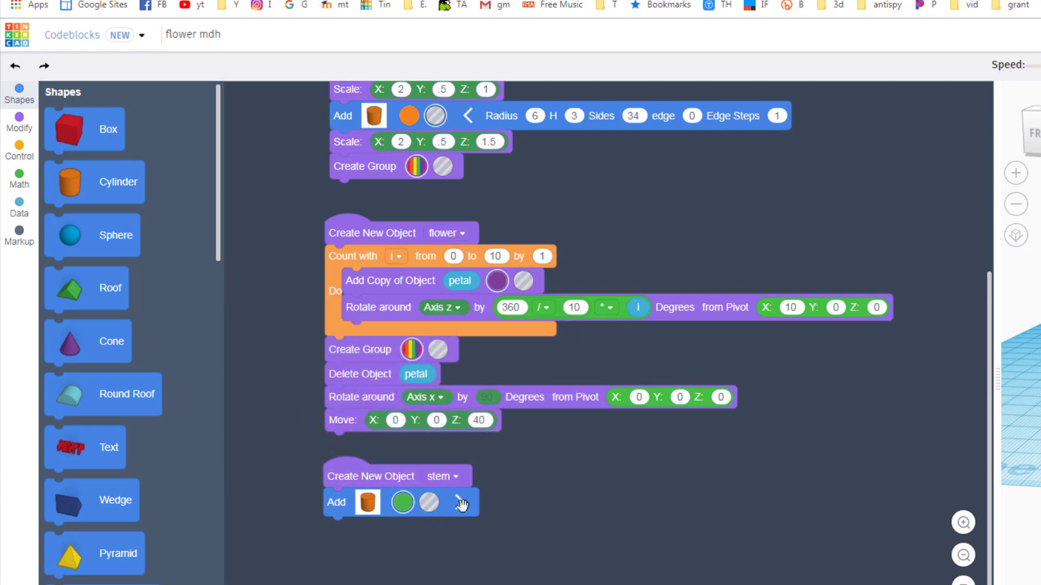
{"action": "left_click", "coordinate": [461, 502]}
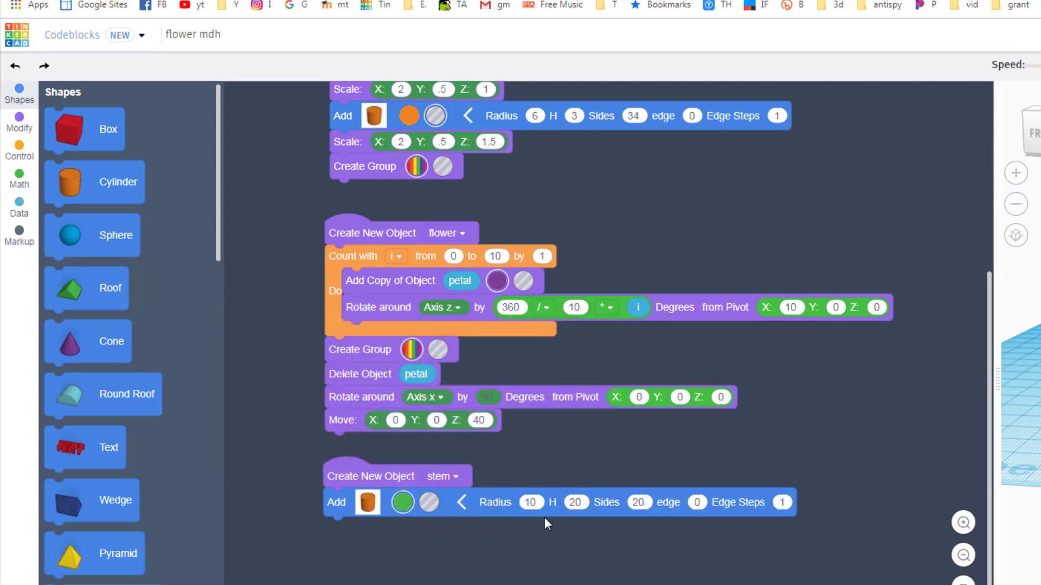
{"action": "left_click", "coordinate": [530, 503]}
{"action": "type", "text": "3"}
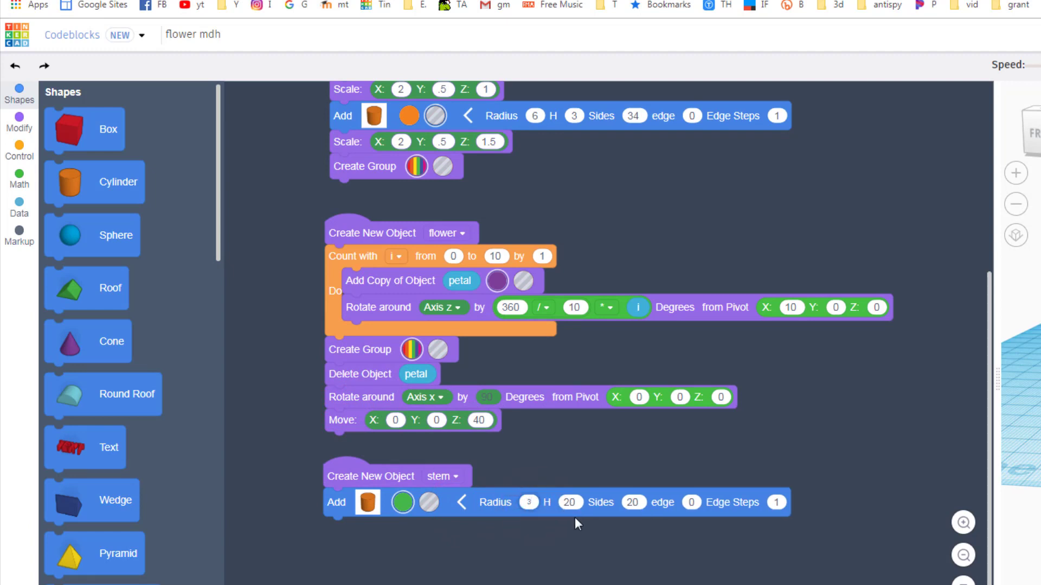
{"action": "mouse_move", "coordinate": [575, 502]}
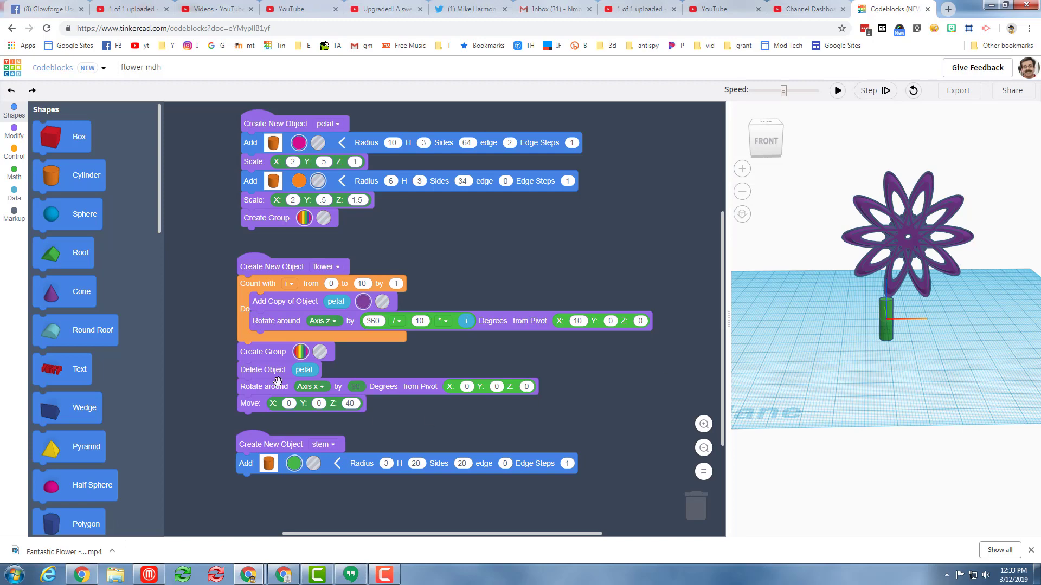
Move the stem to X 10, Z 12.5 with height 25, and preview at fastest speed.
{"action": "left_click", "coordinate": [13, 132]}
{"action": "type", "text": "10"}
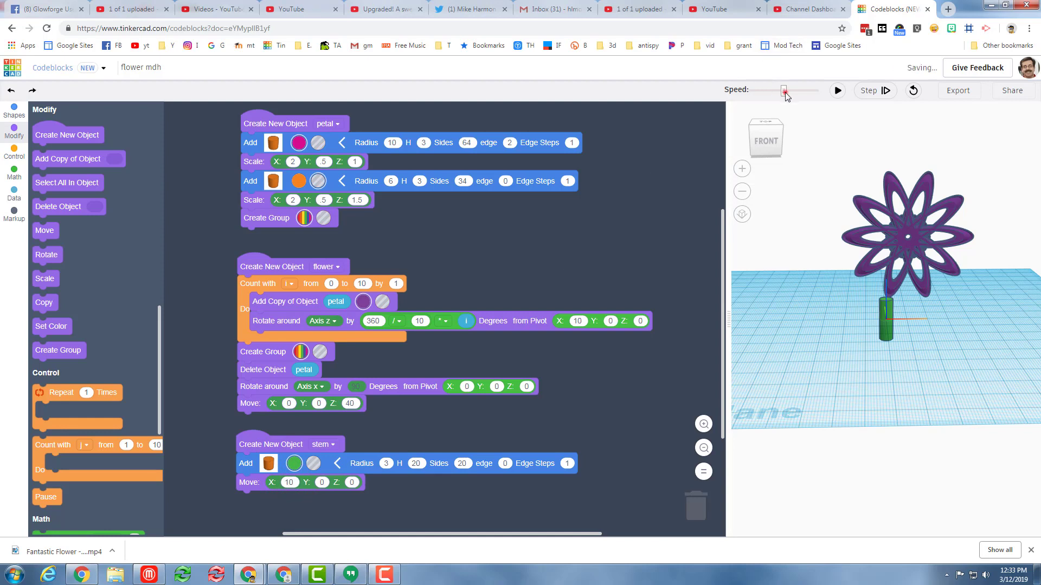
{"action": "left_click", "coordinate": [837, 91]}
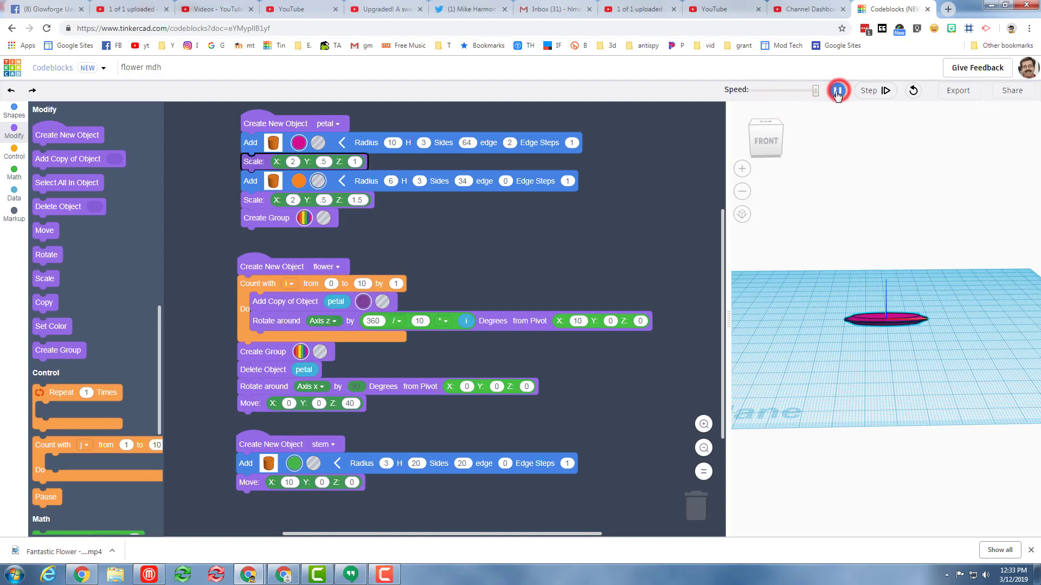
{"action": "left_click", "coordinate": [837, 91]}
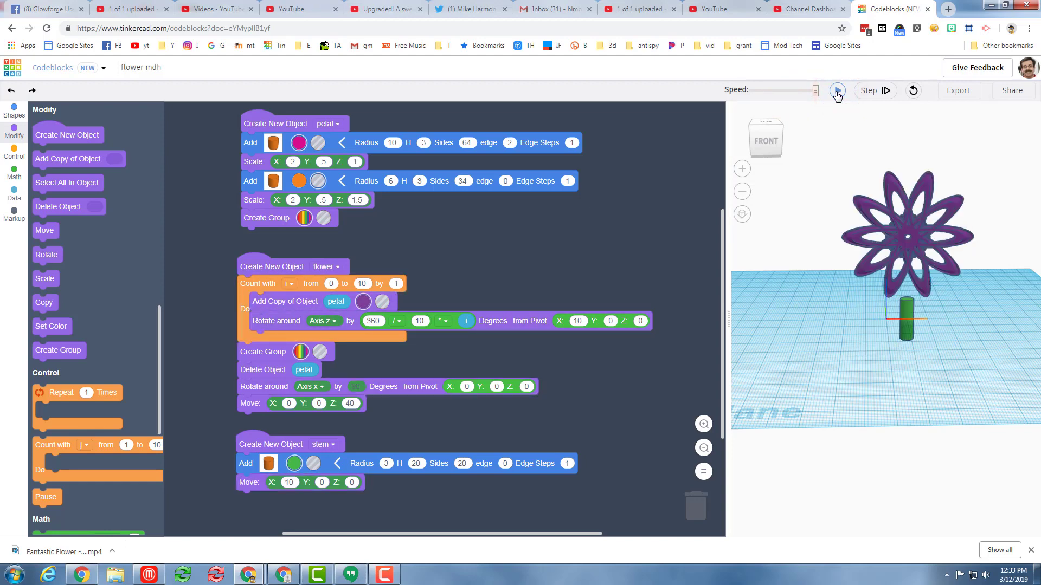
{"action": "left_click", "coordinate": [836, 91]}
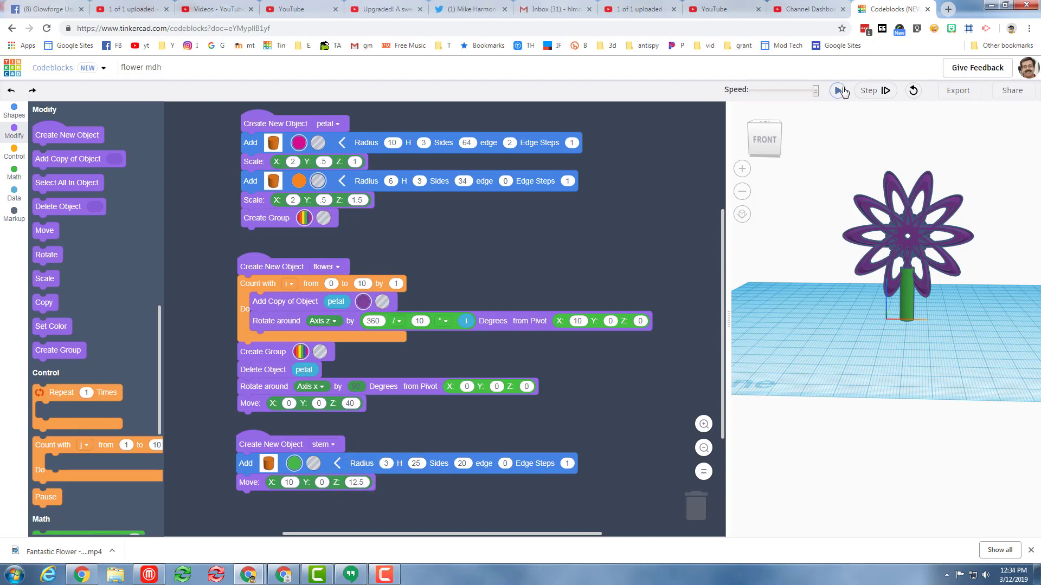
{"action": "left_click", "coordinate": [837, 91]}
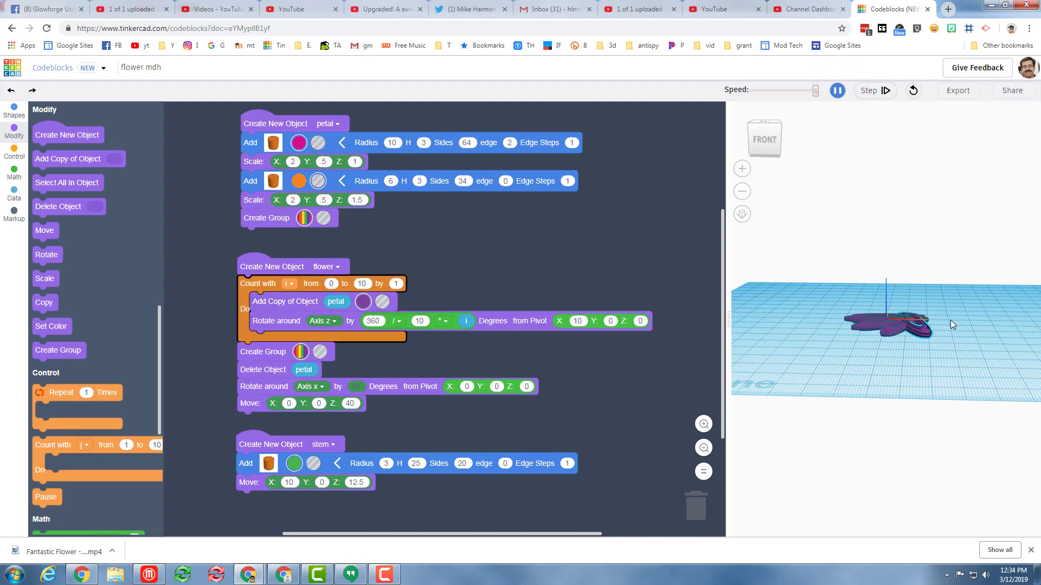
{"action": "left_click", "coordinate": [836, 90]}
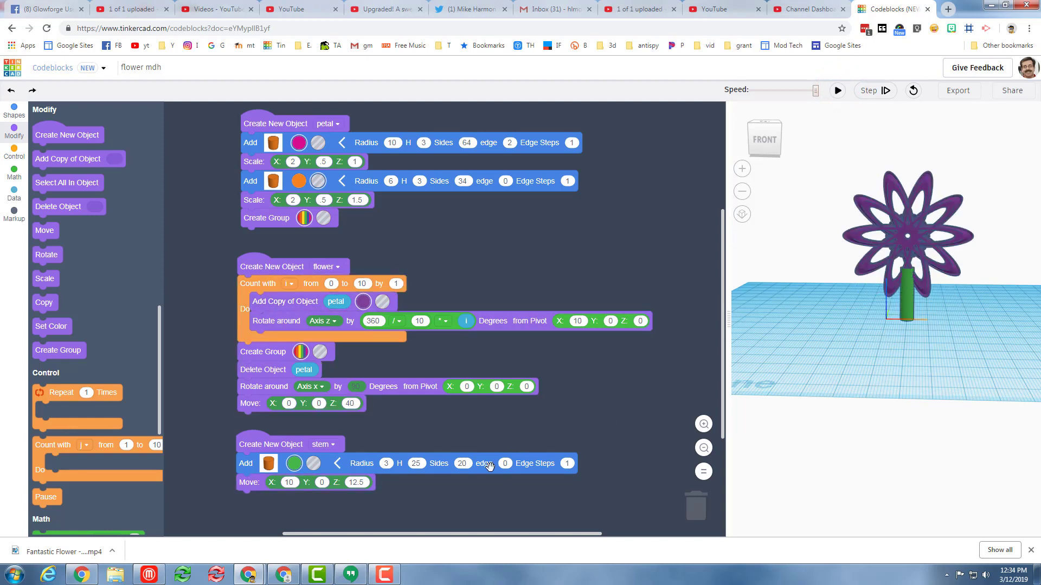
{"action": "mouse_move", "coordinate": [397, 488]}
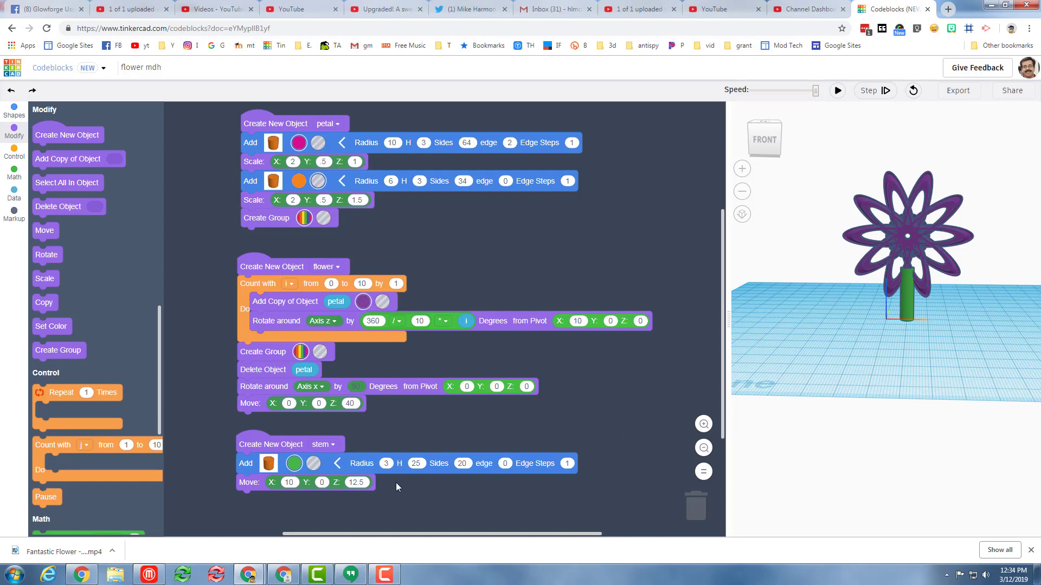
{"action": "scroll", "scroll_direction": "down", "scroll_amount": 3}
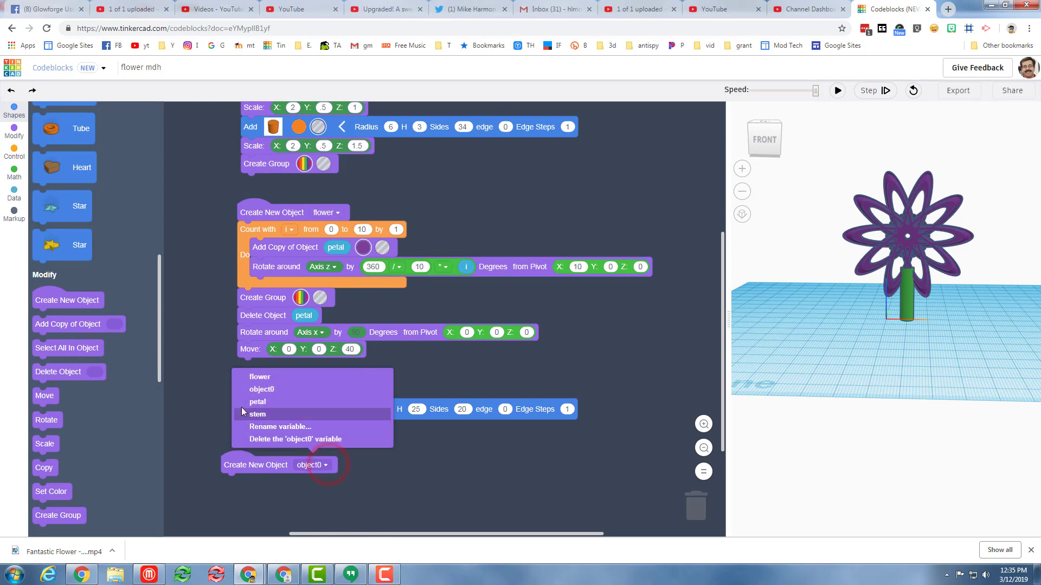
Rename the newly added object's variable to fp.
{"action": "left_click", "coordinate": [278, 427]}
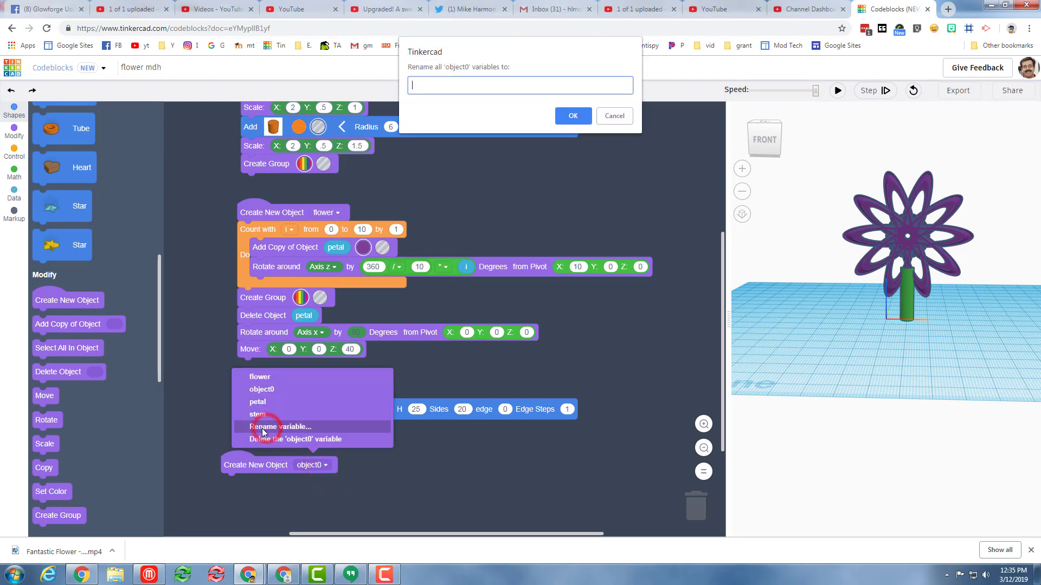
{"action": "type", "text": "fp"}
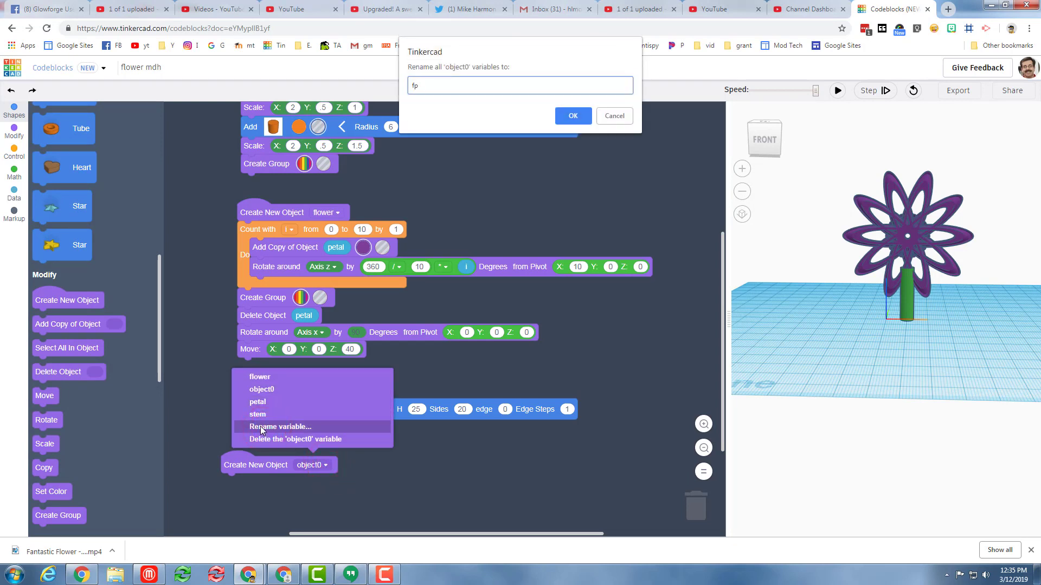
{"action": "left_click", "coordinate": [573, 115]}
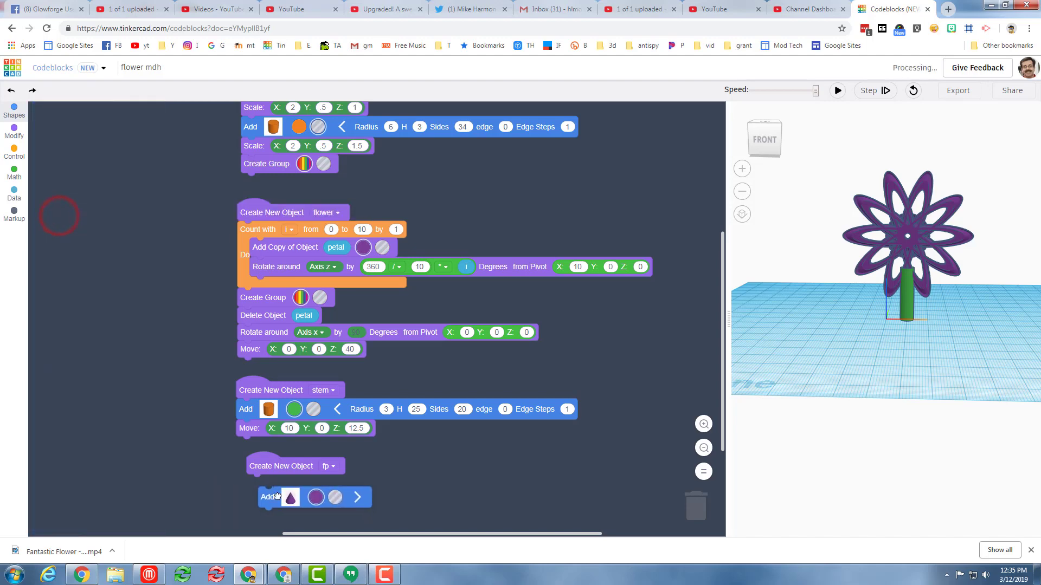
Set the fp cone to top radius 12, bottom radius 3, colored brown.
{"action": "left_click", "coordinate": [335, 497]}
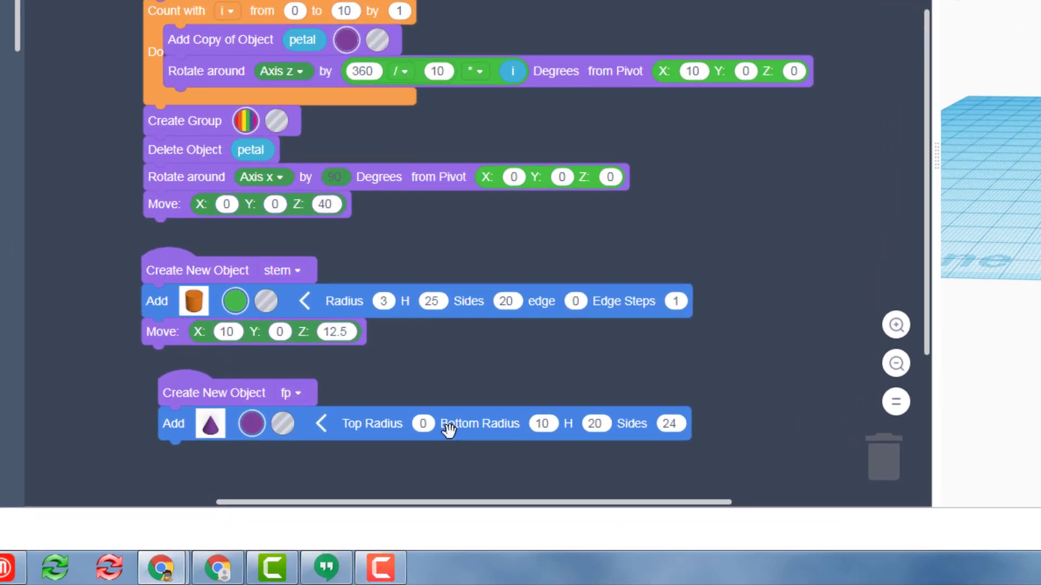
{"action": "left_click", "coordinate": [423, 423]}
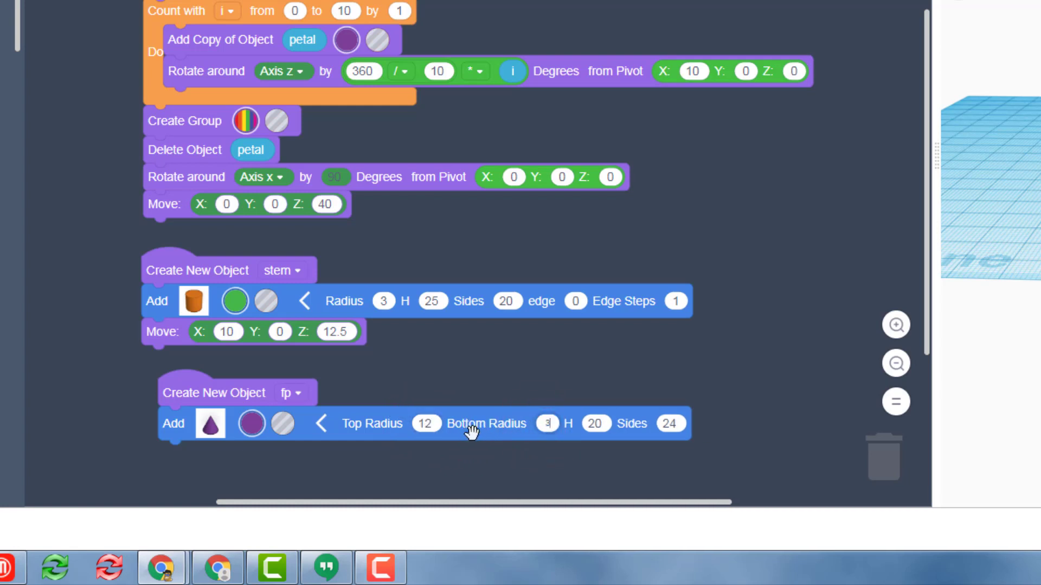
{"action": "left_click", "coordinate": [251, 426]}
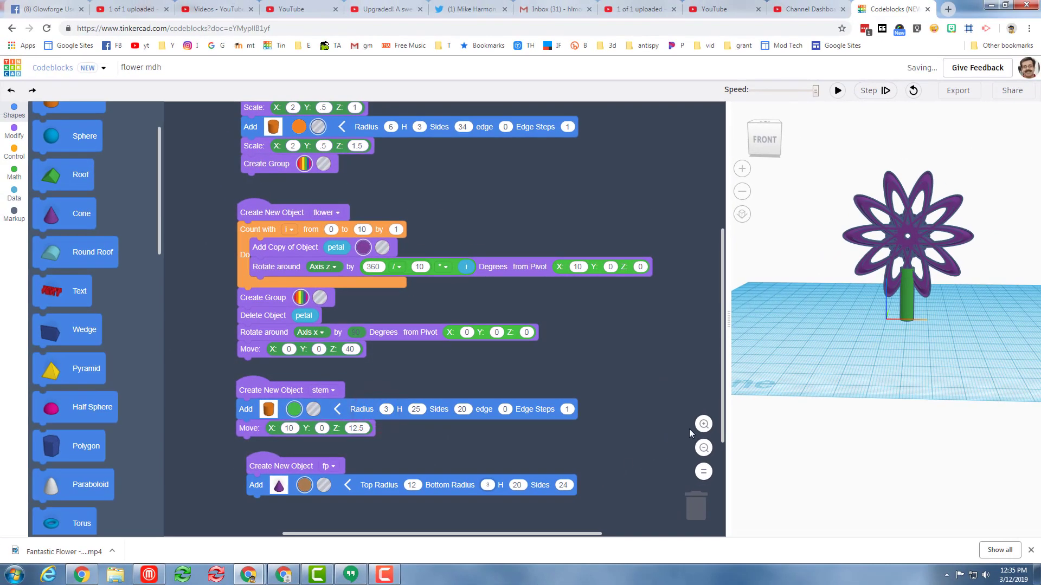
Run the program to preview the brown pot below the stem.
{"action": "left_click", "coordinate": [837, 90]}
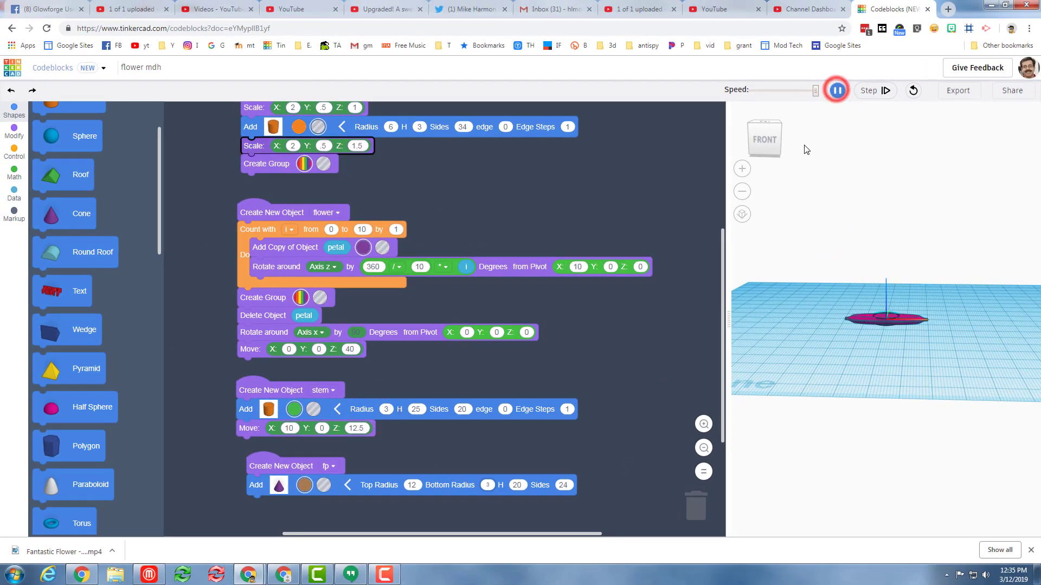
{"action": "left_click", "coordinate": [836, 89]}
{"action": "type", "text": "10"}
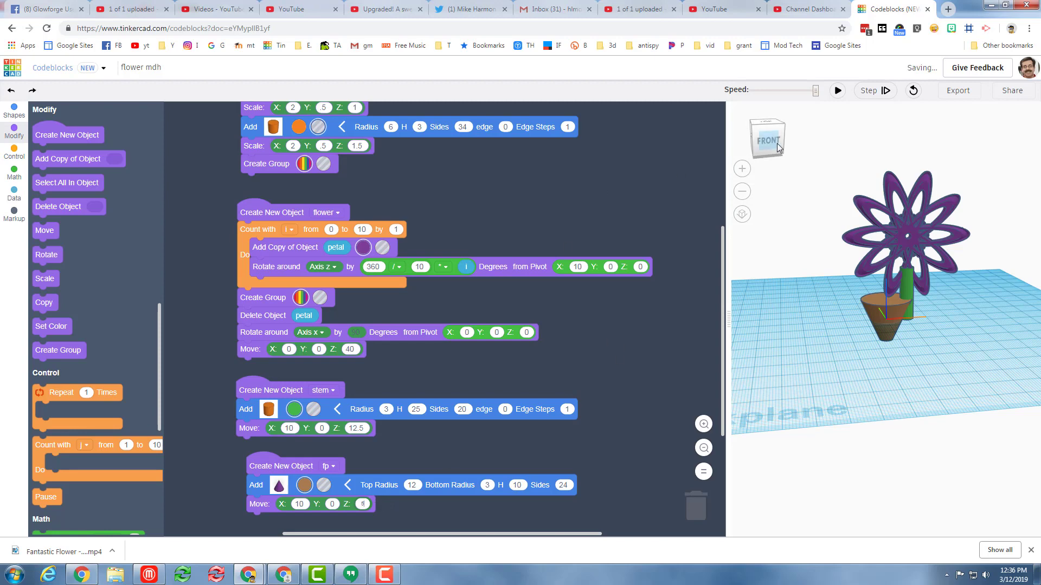
{"action": "left_click", "coordinate": [837, 90]}
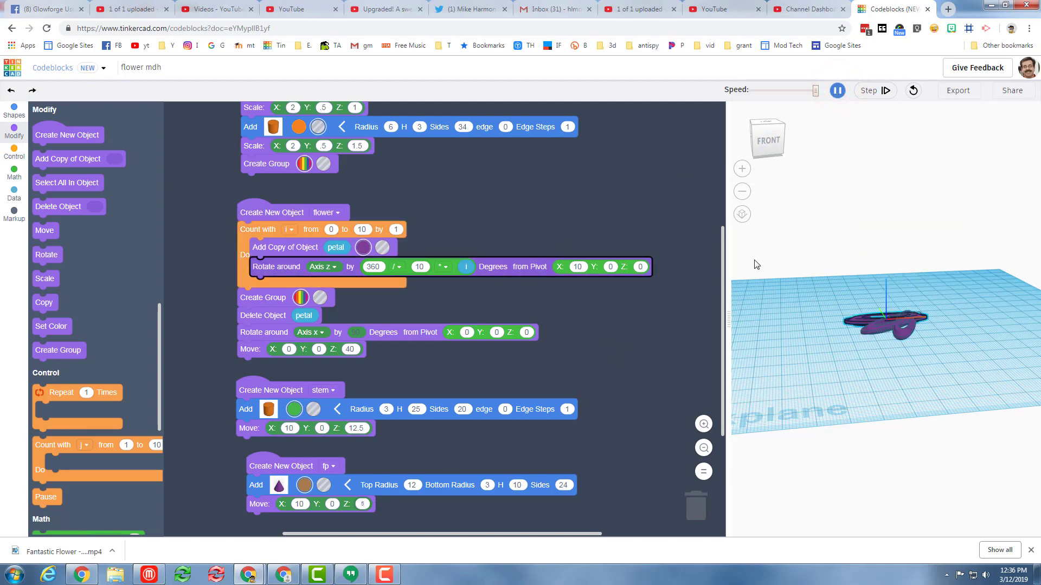
{"action": "left_click", "coordinate": [836, 91]}
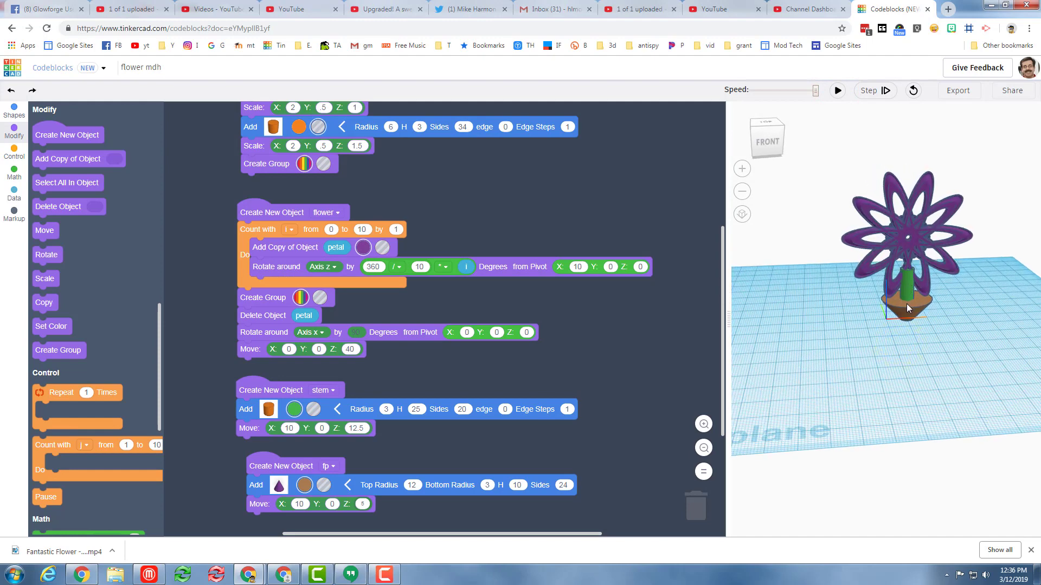
{"action": "scroll", "scroll_direction": "down", "scroll_amount": 3}
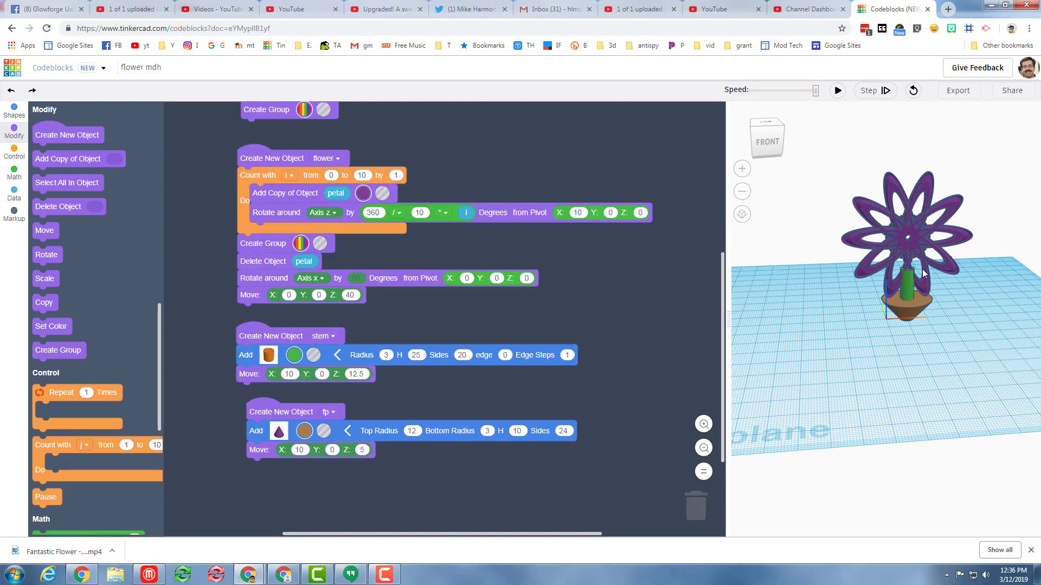
{"action": "mouse_move", "coordinate": [849, 343]}
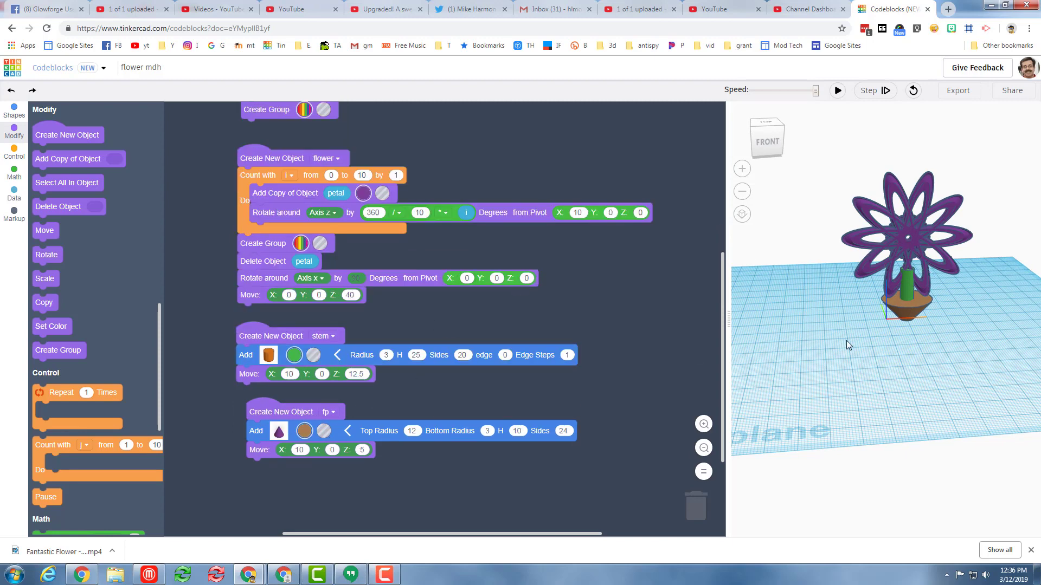